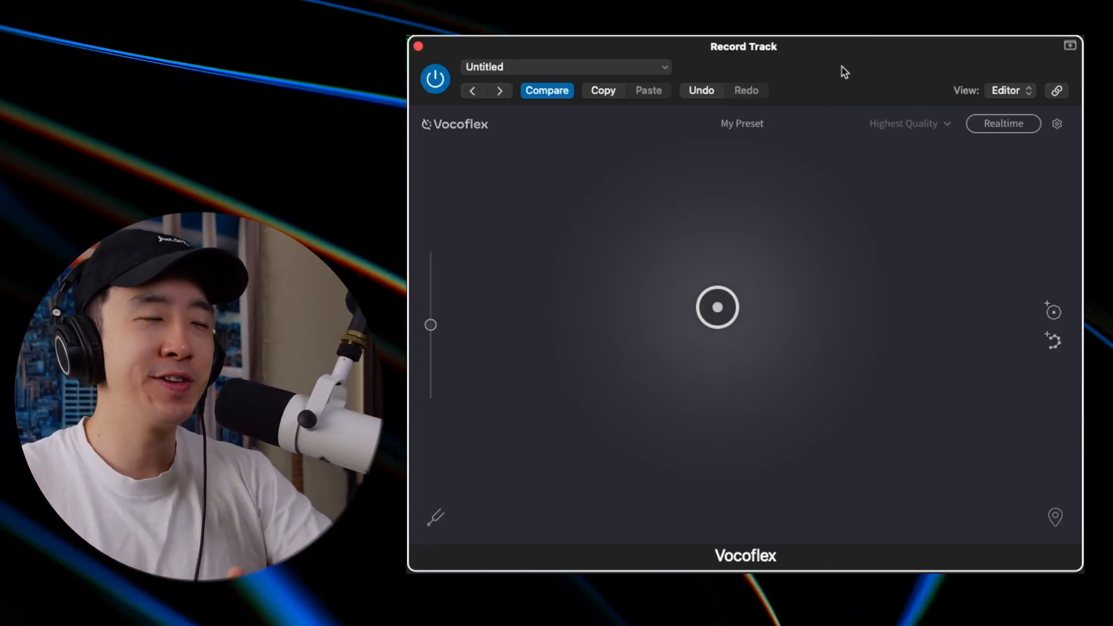
mouse_move(827, 99)
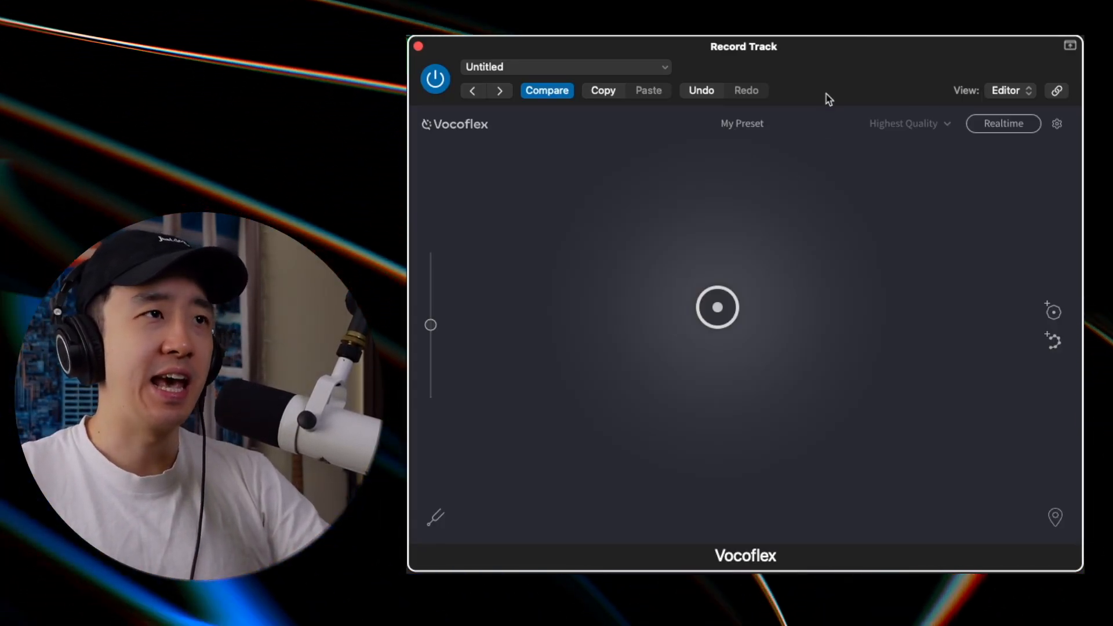
Show the built-in voice preset list from the My Preset menu
left_click(741, 123)
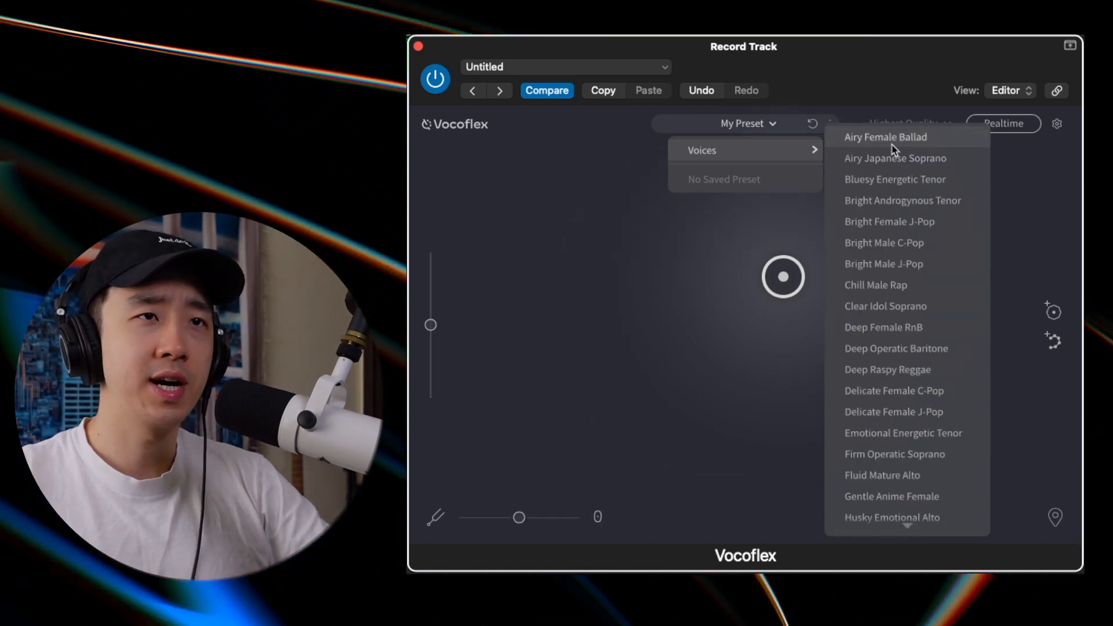
Load the Airy Female Ballad voice and place the voice target on its curve
left_click(884, 137)
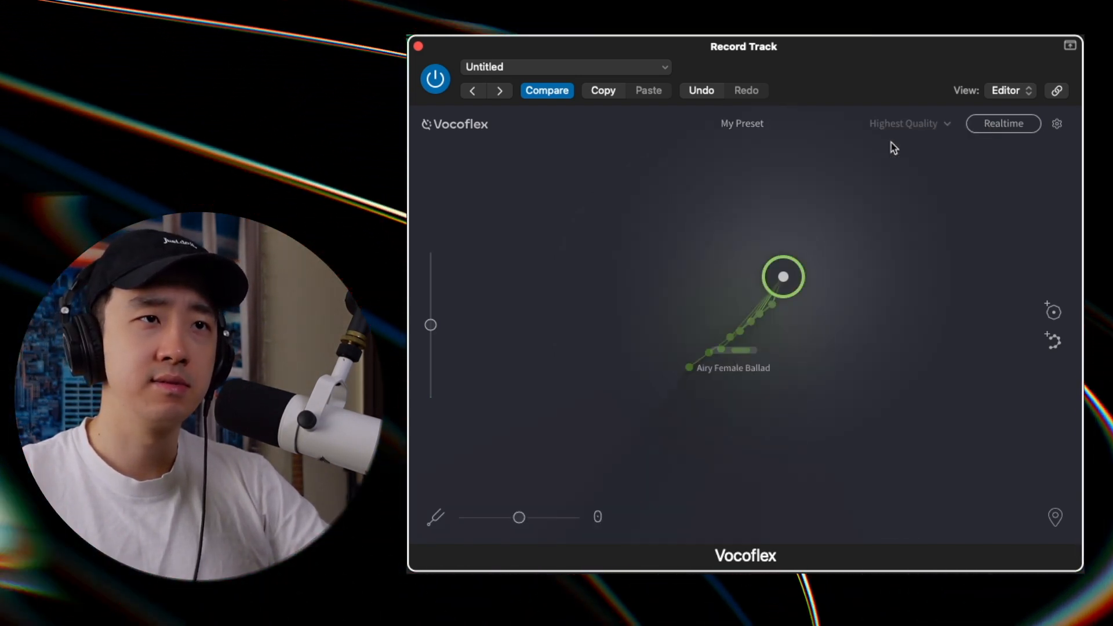
left_click_drag(784, 277, 743, 299)
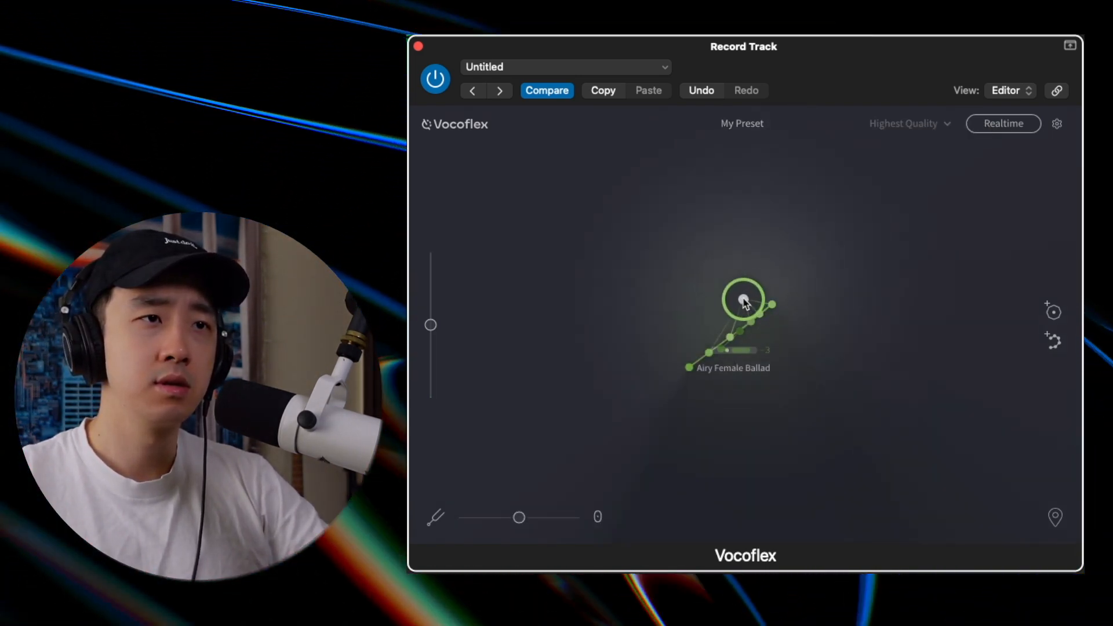
left_click_drag(743, 299, 736, 299)
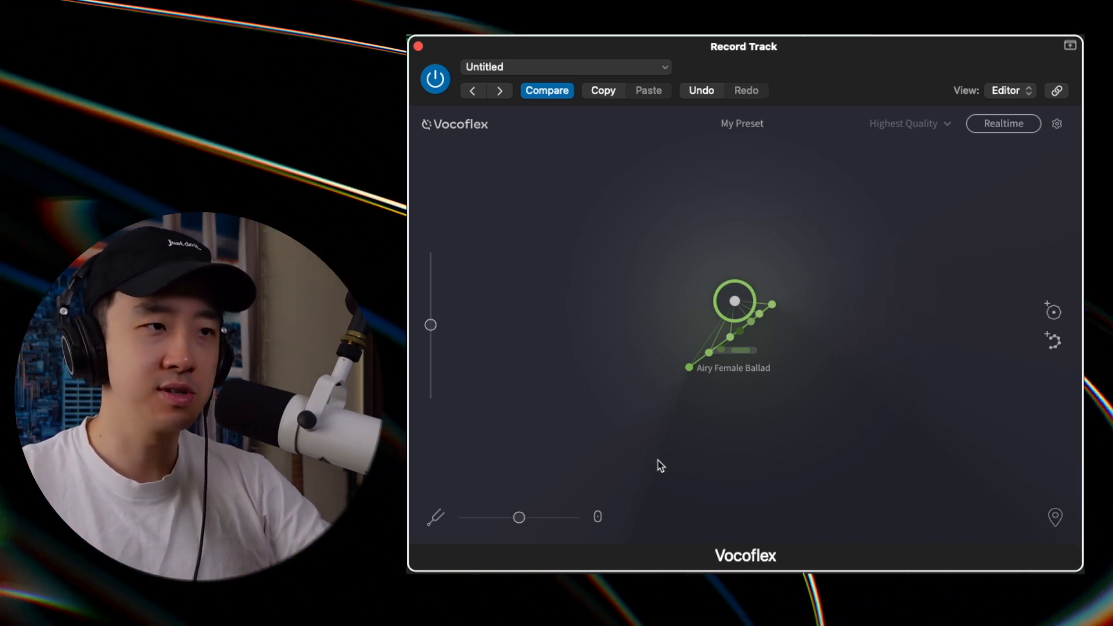
Raise the input pitch shift to +12 semitones
left_click_drag(518, 517, 529, 517)
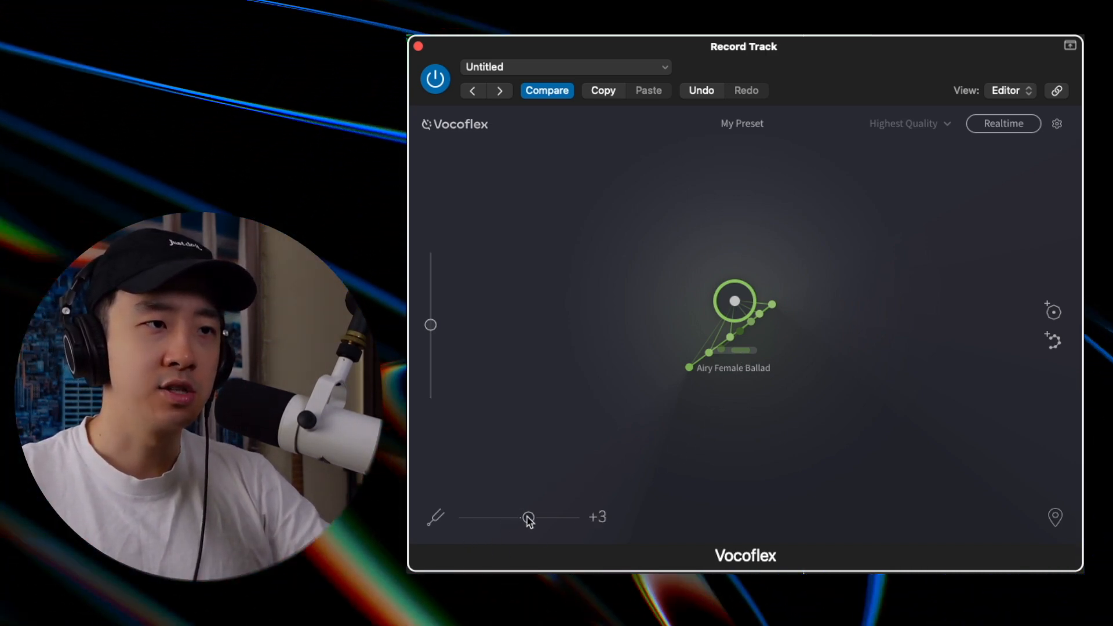
left_click_drag(528, 517, 555, 517)
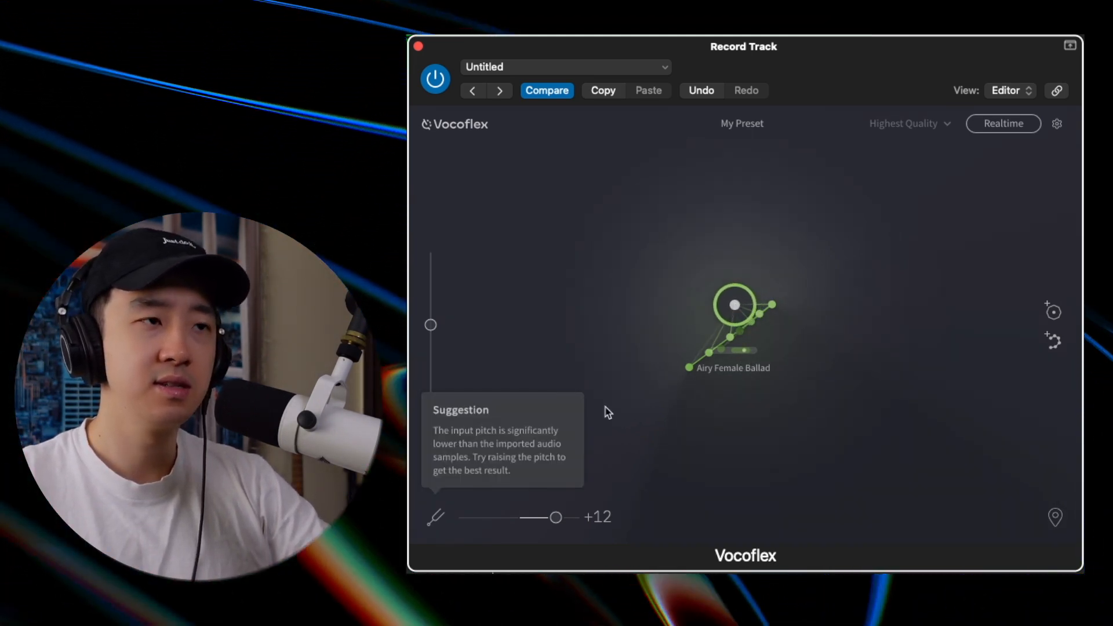
left_click_drag(735, 305, 627, 462)
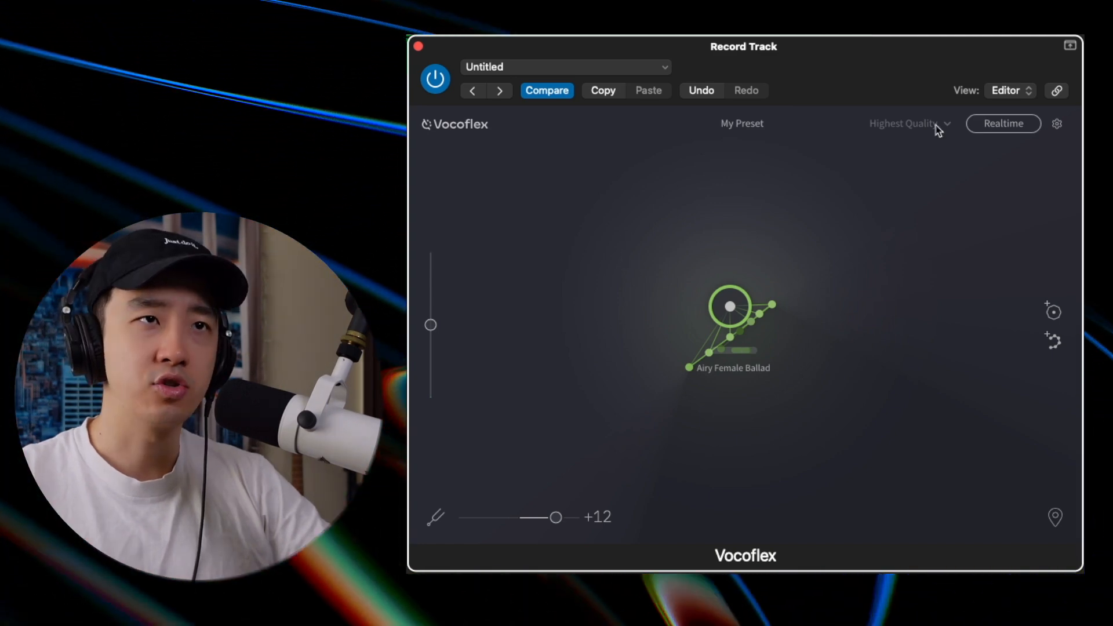
Add Bright Male C-Pop and Poppy Female RnB, with the target on Poppy Female RnB
left_click(740, 123)
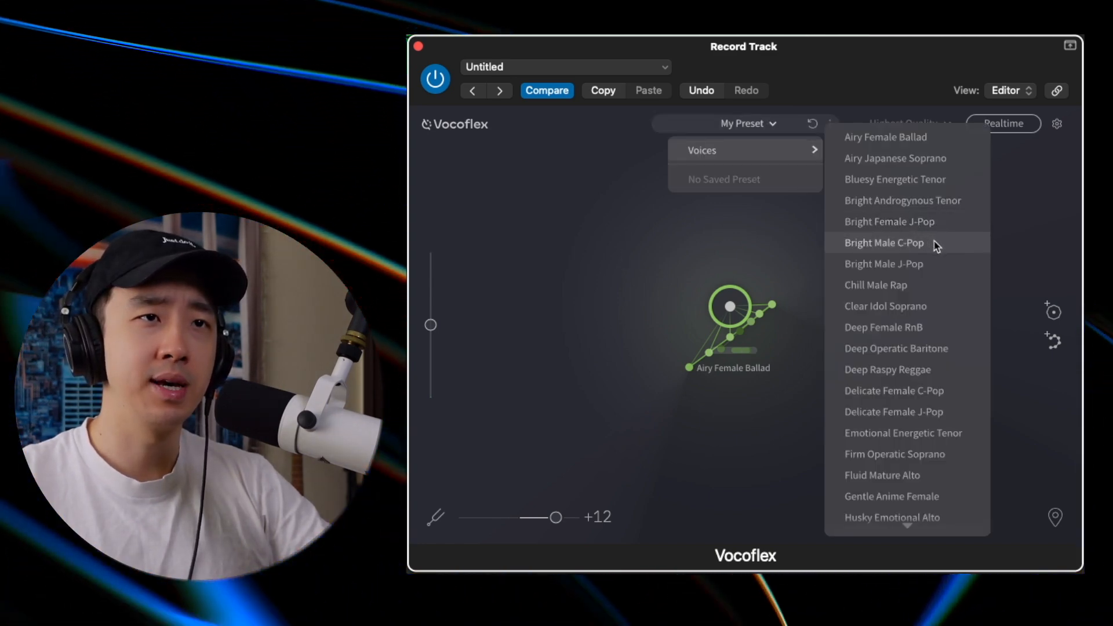
left_click(884, 242)
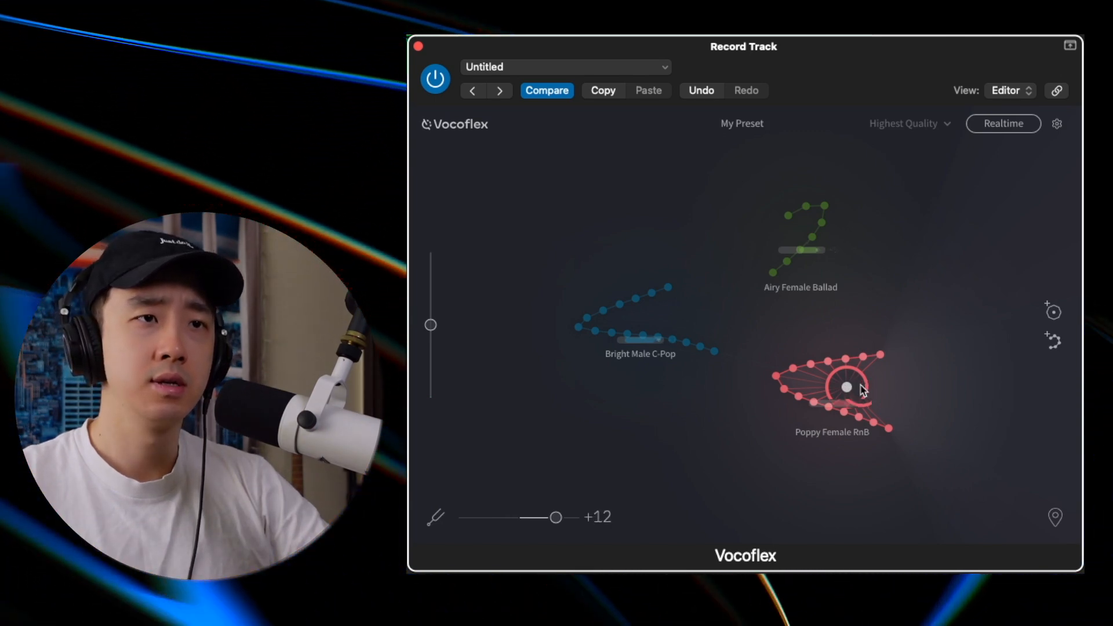
left_click_drag(846, 386, 846, 368)
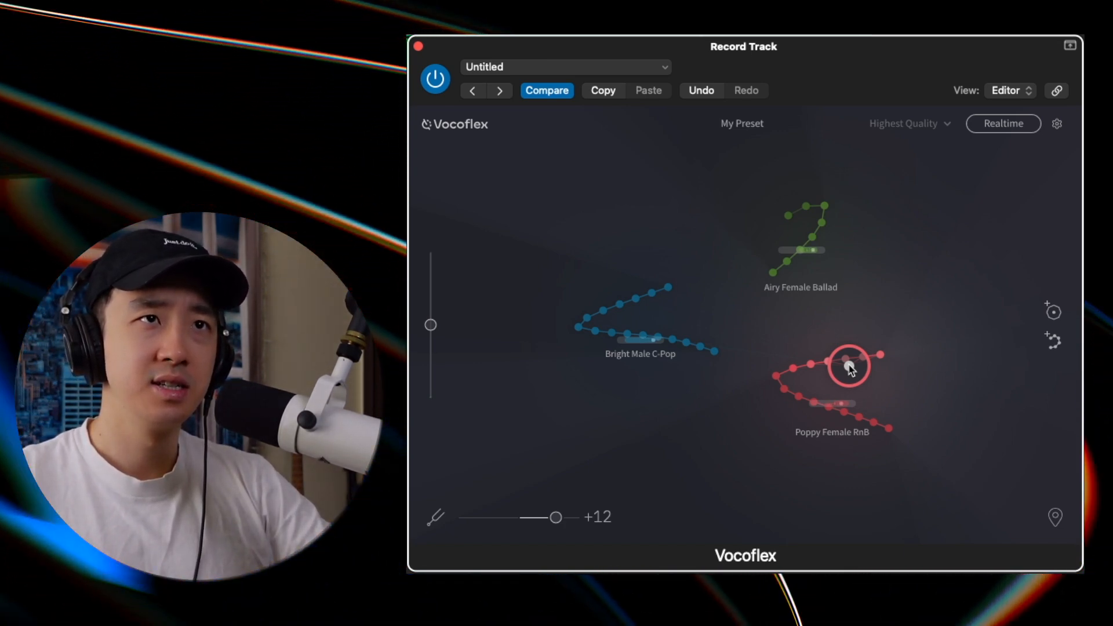
mouse_move(812, 294)
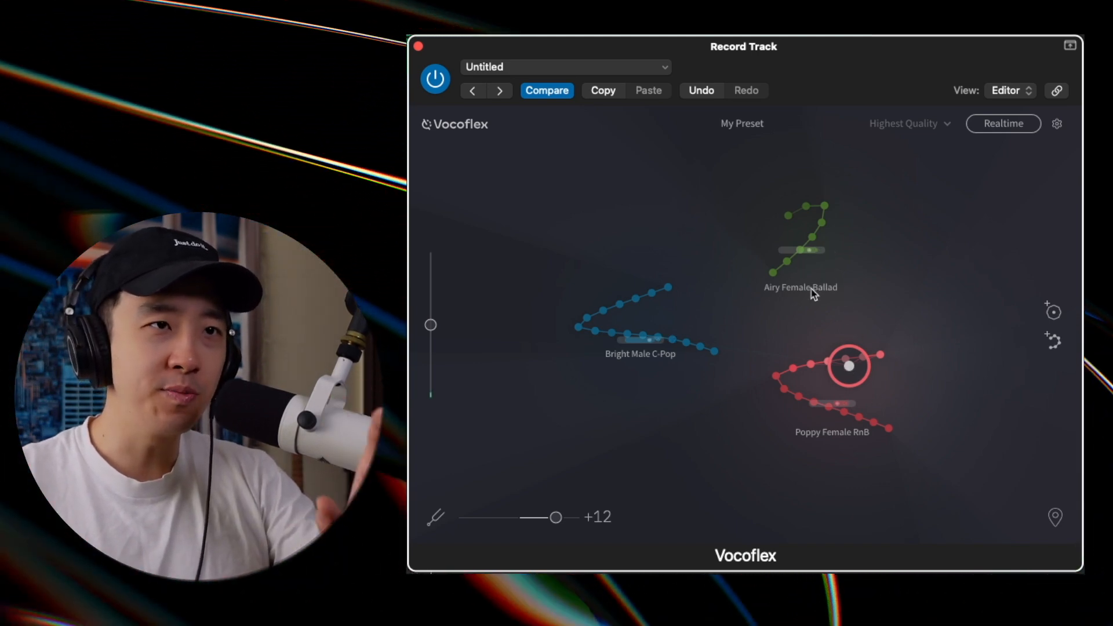
Position the target midway between Airy Female Ballad, Bright Male C-Pop and Poppy Female RnB
left_click(619, 332)
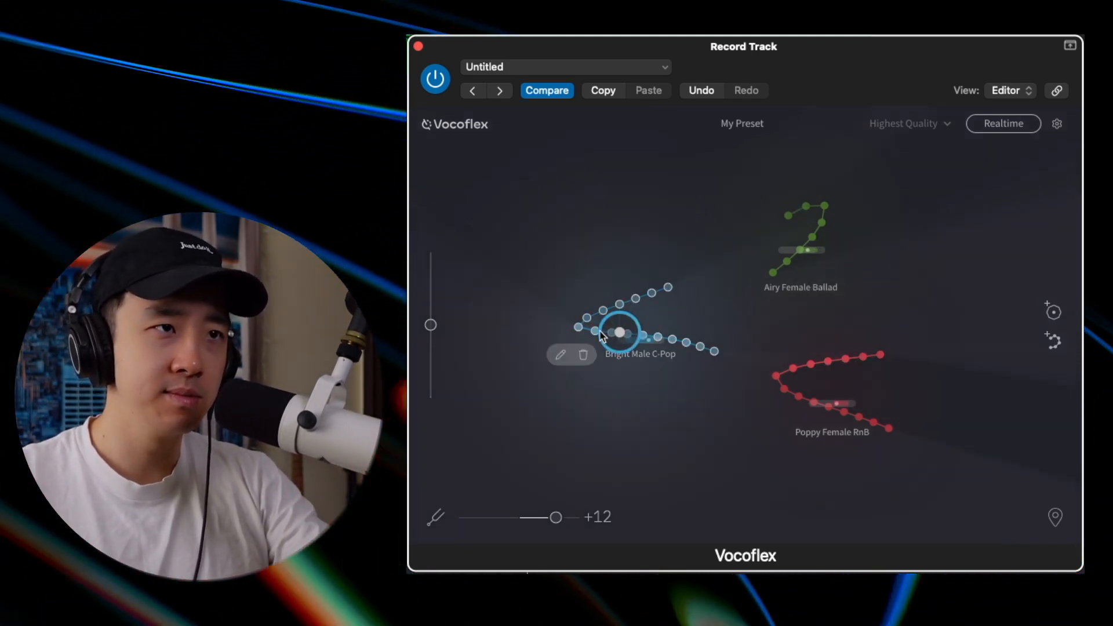
mouse_move(666, 398)
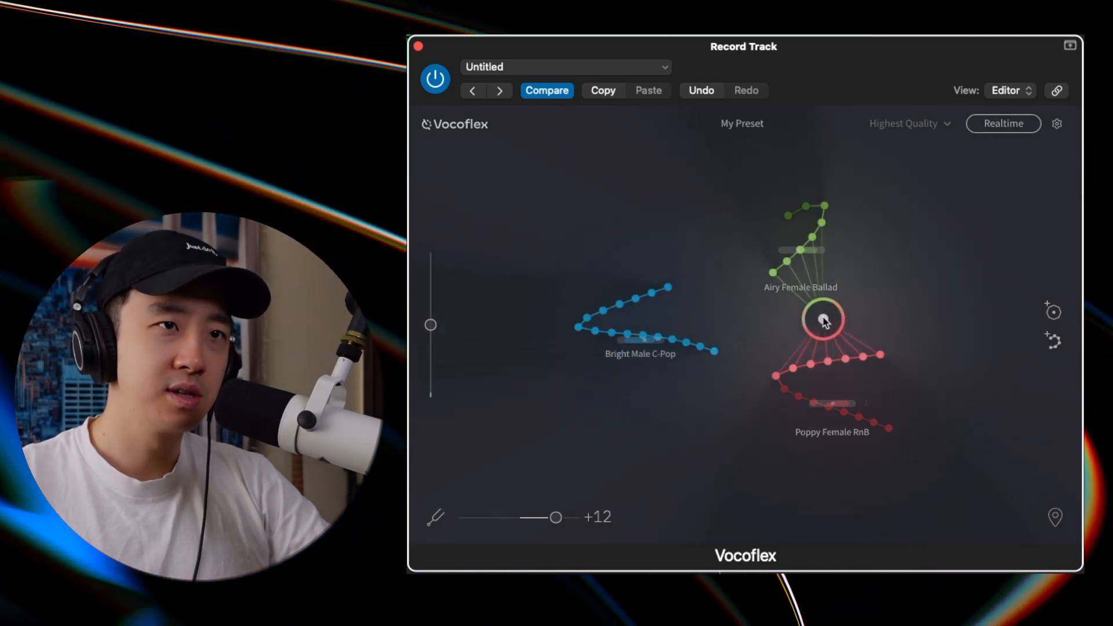
left_click_drag(823, 320, 839, 302)
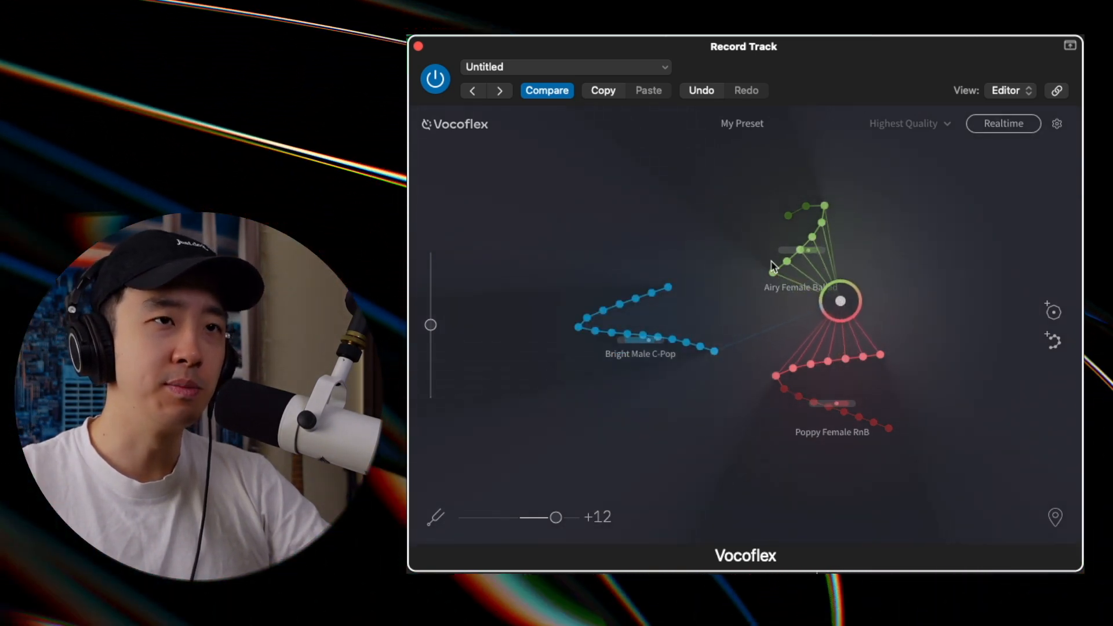
mouse_move(952, 320)
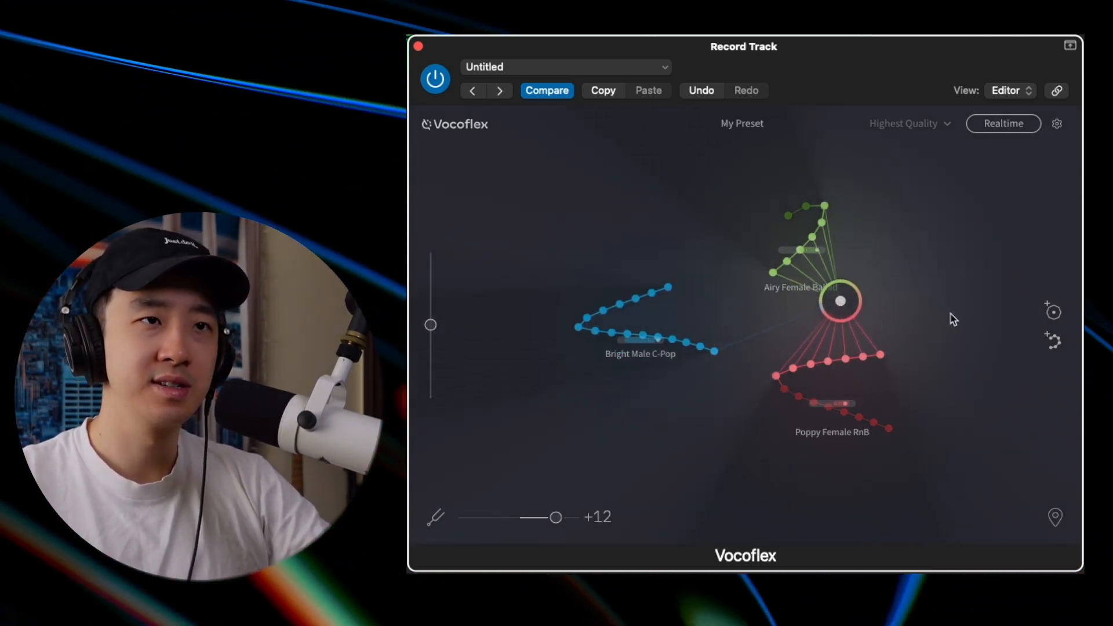
left_click_drag(840, 302, 770, 312)
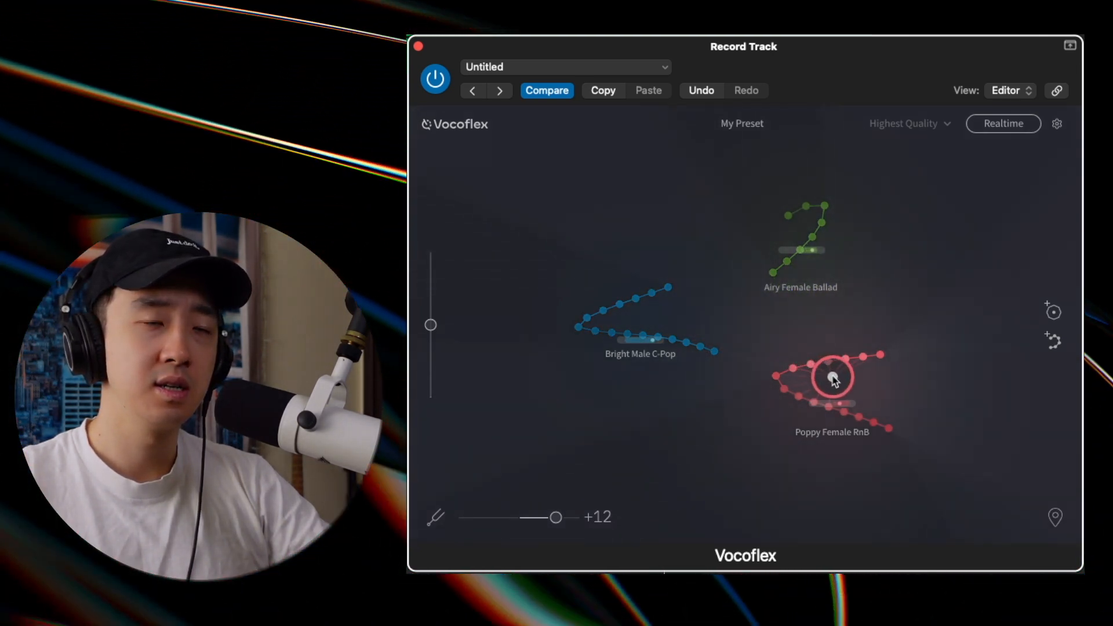
left_click_drag(832, 378, 848, 378)
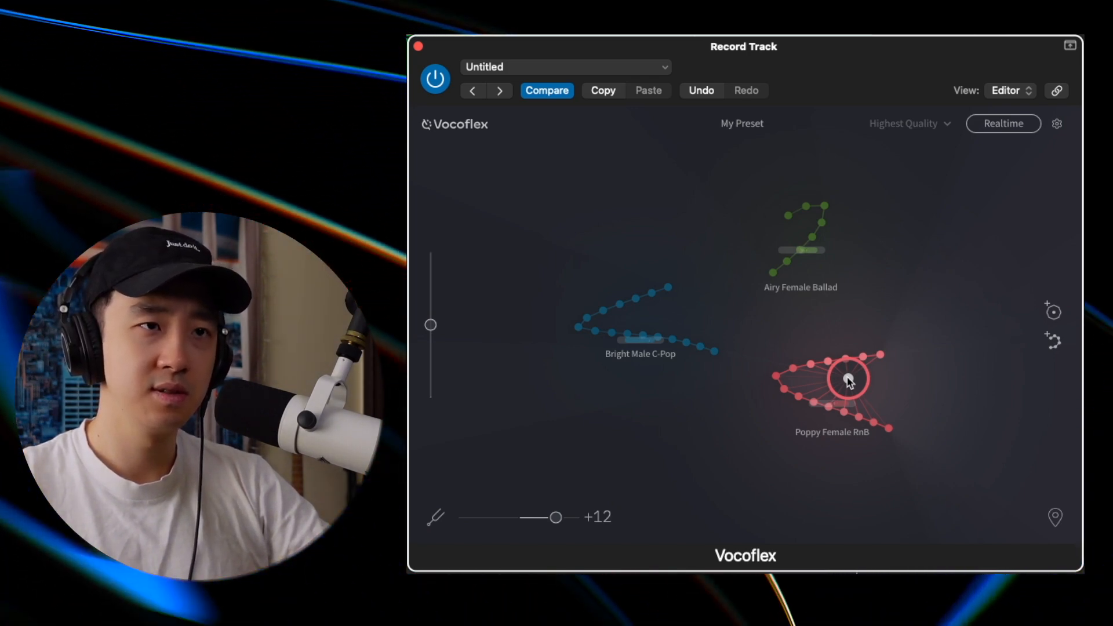
left_click_drag(848, 376, 766, 323)
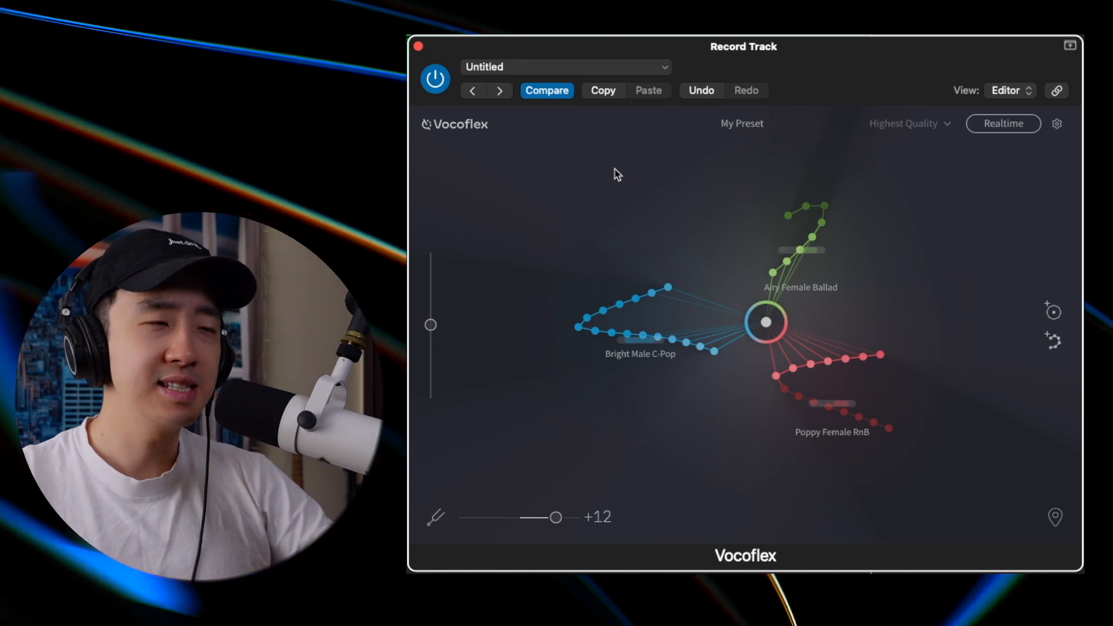
mouse_move(563, 170)
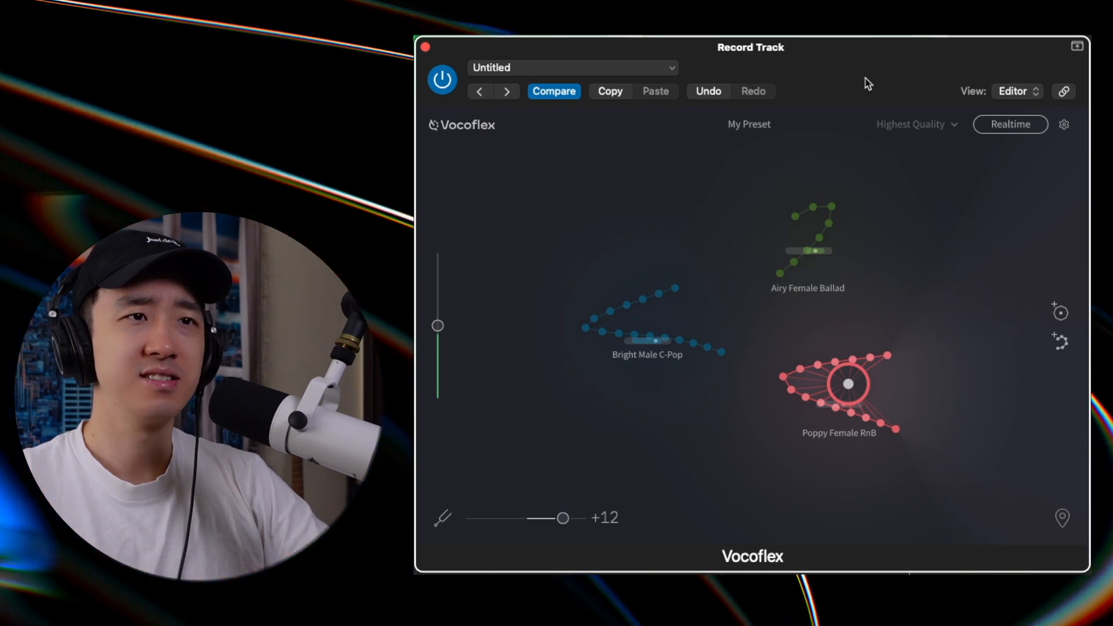
Move the voice target across the map onto the Bright Male C-Pop trail
left_click(815, 227)
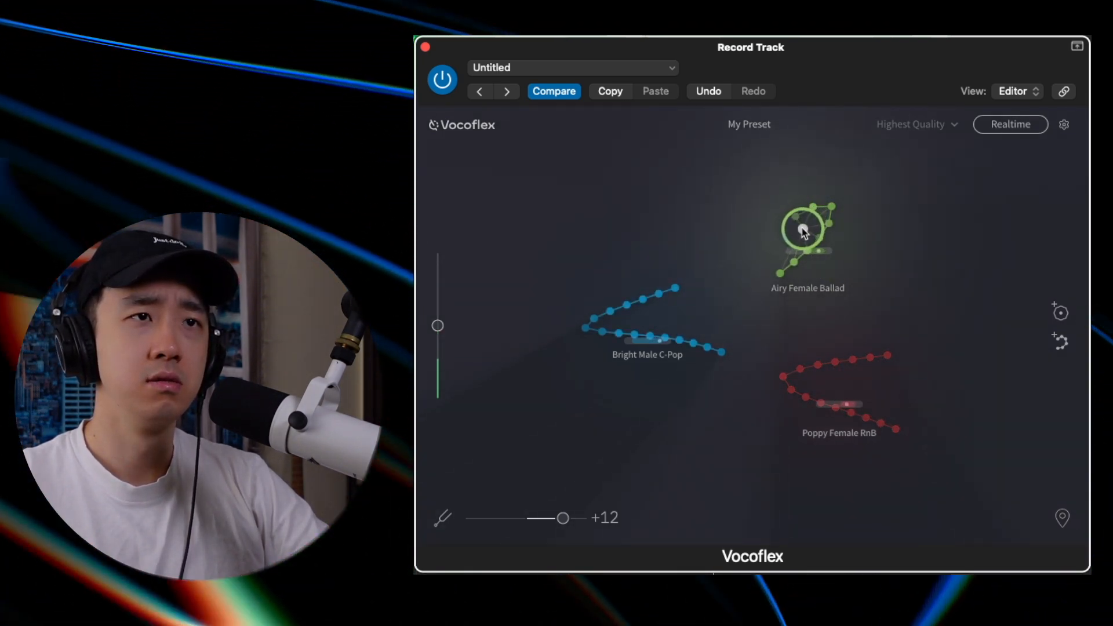
left_click_drag(802, 229, 849, 226)
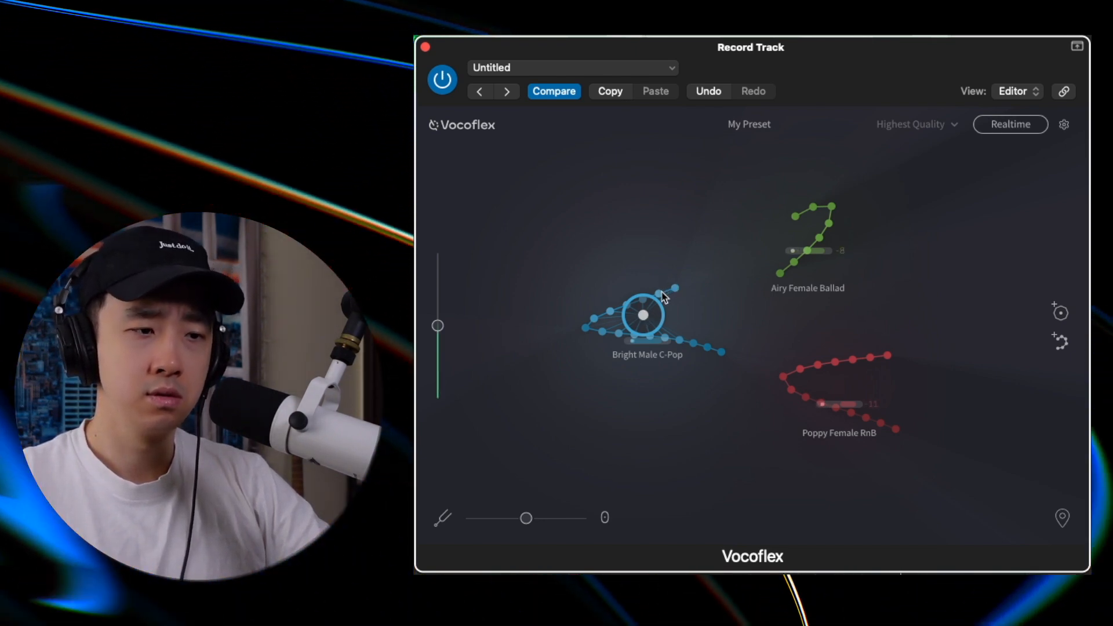
Add the Soothing Female Blues voice to the map and start blending toward it
left_click(748, 124)
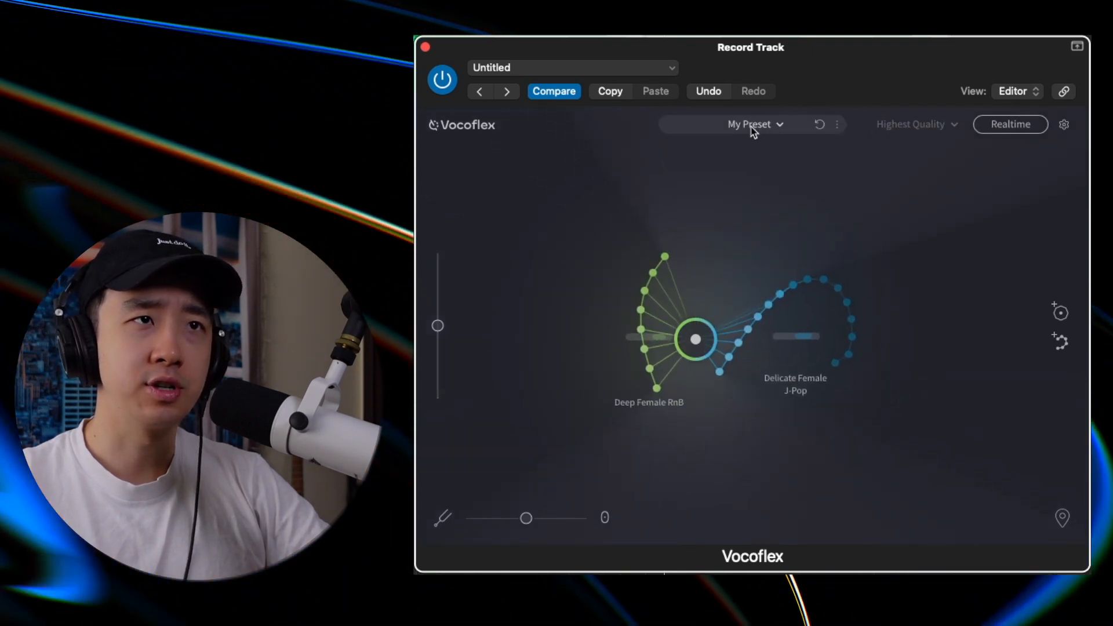
left_click(755, 124)
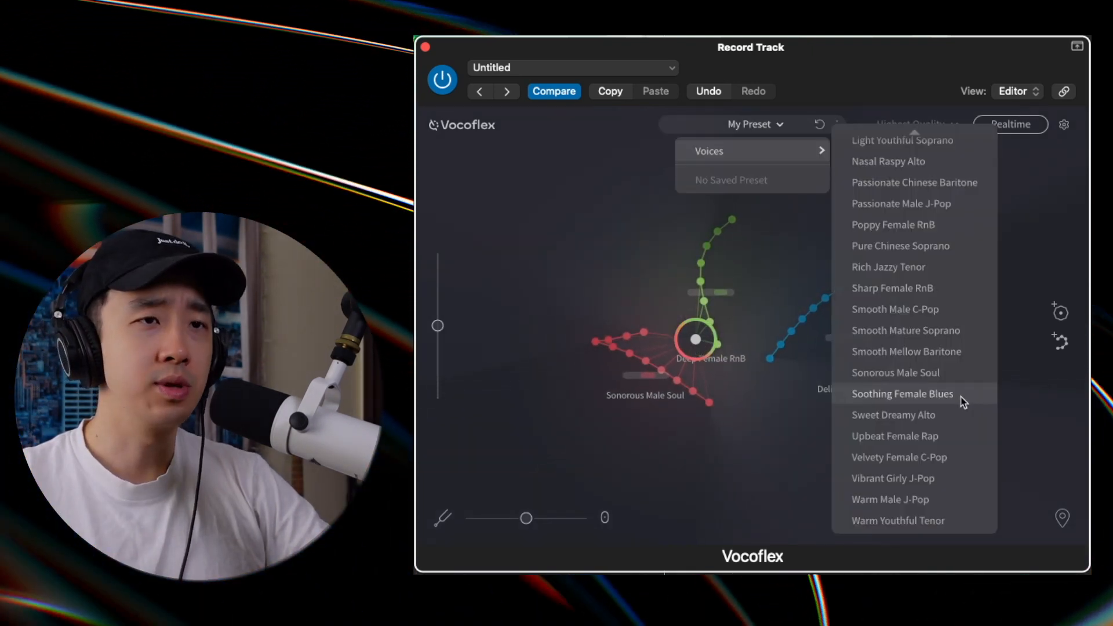
left_click(902, 393)
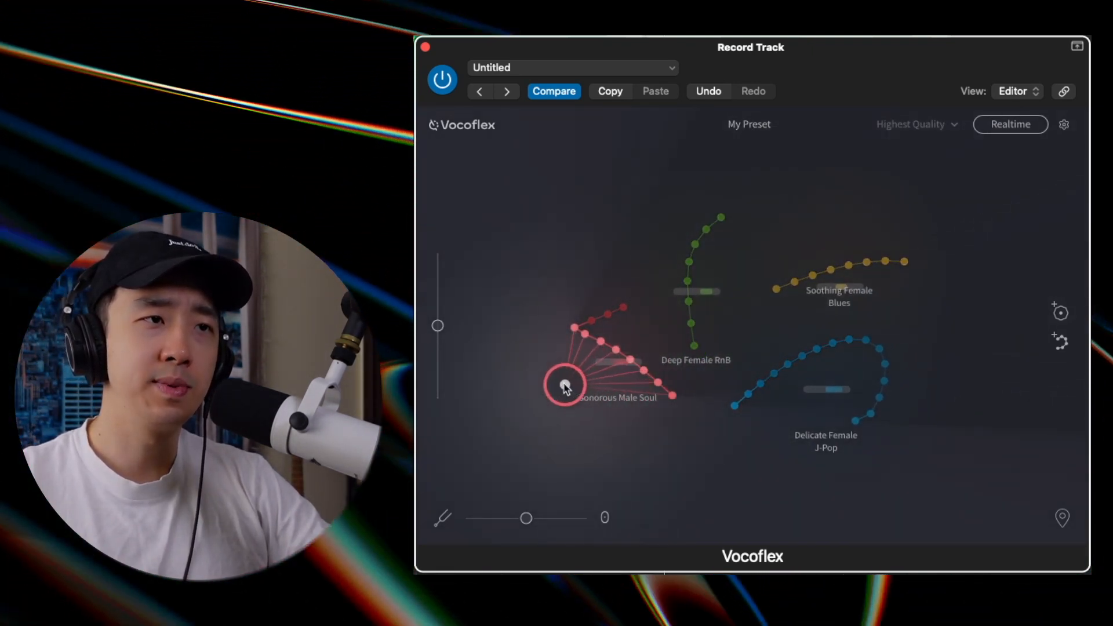
left_click_drag(564, 385, 589, 321)
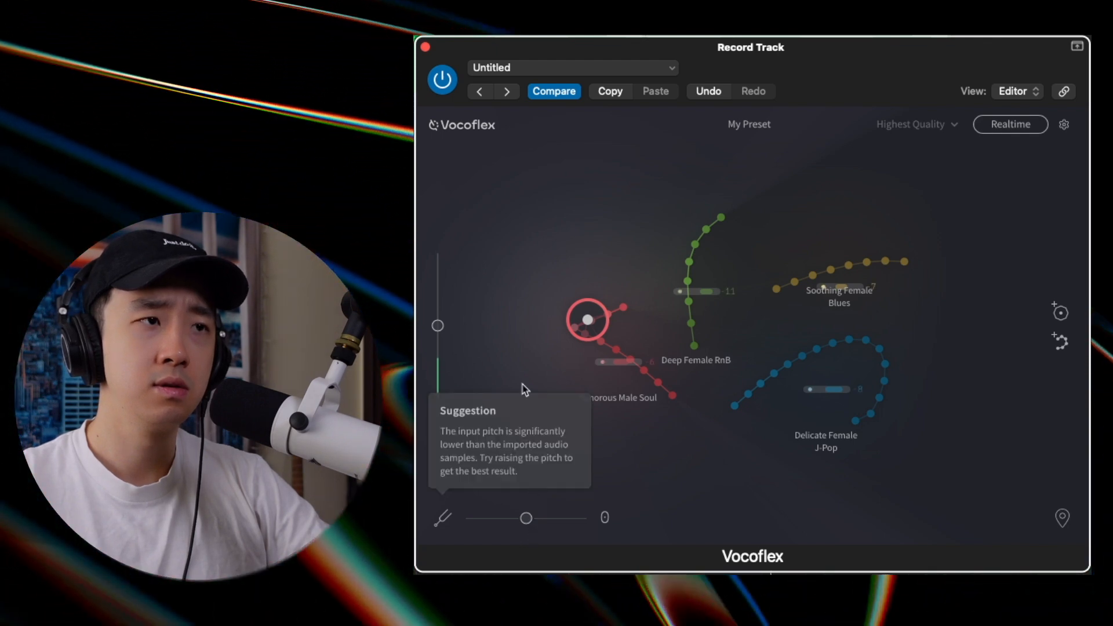
Raise the input pitch to +12 and blend fully onto Soothing Female Blues
left_click_drag(525, 518, 537, 519)
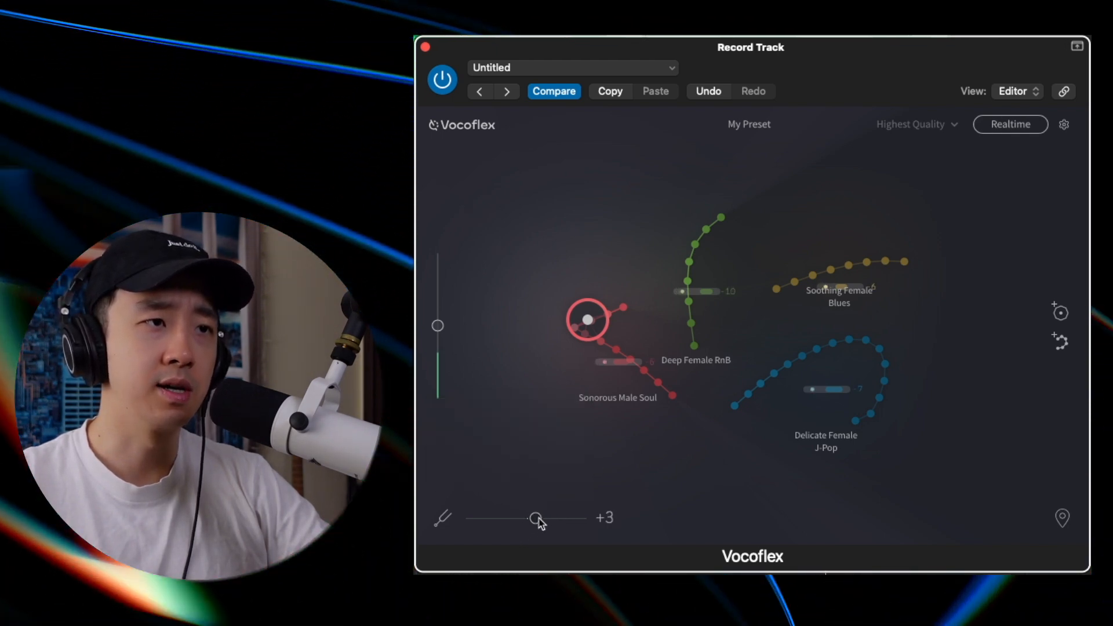
left_click_drag(537, 519, 563, 519)
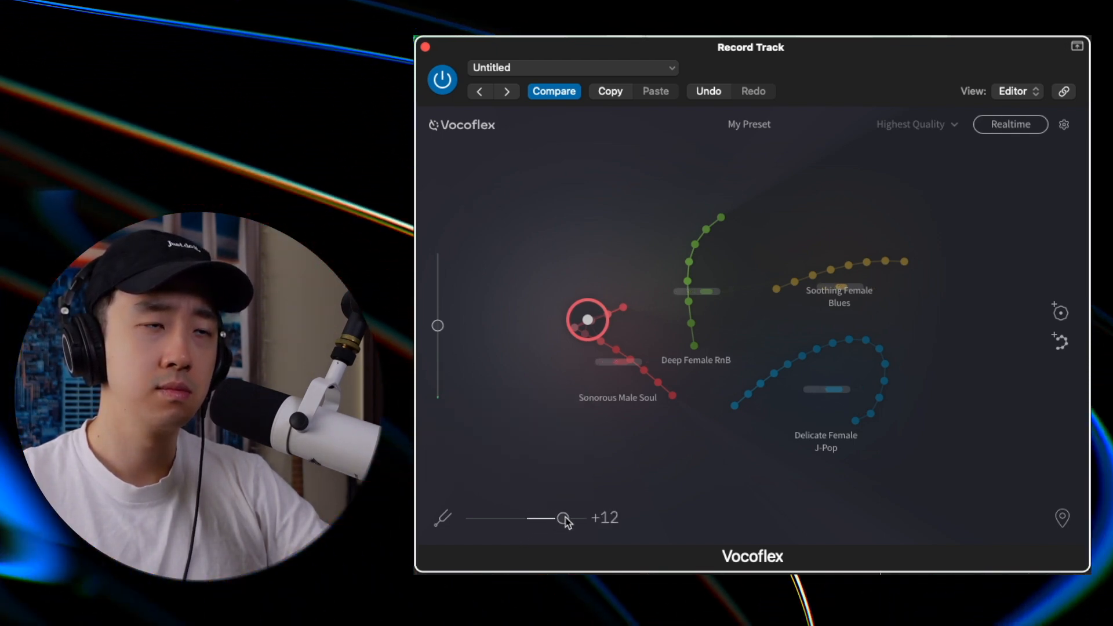
left_click_drag(588, 320, 605, 323)
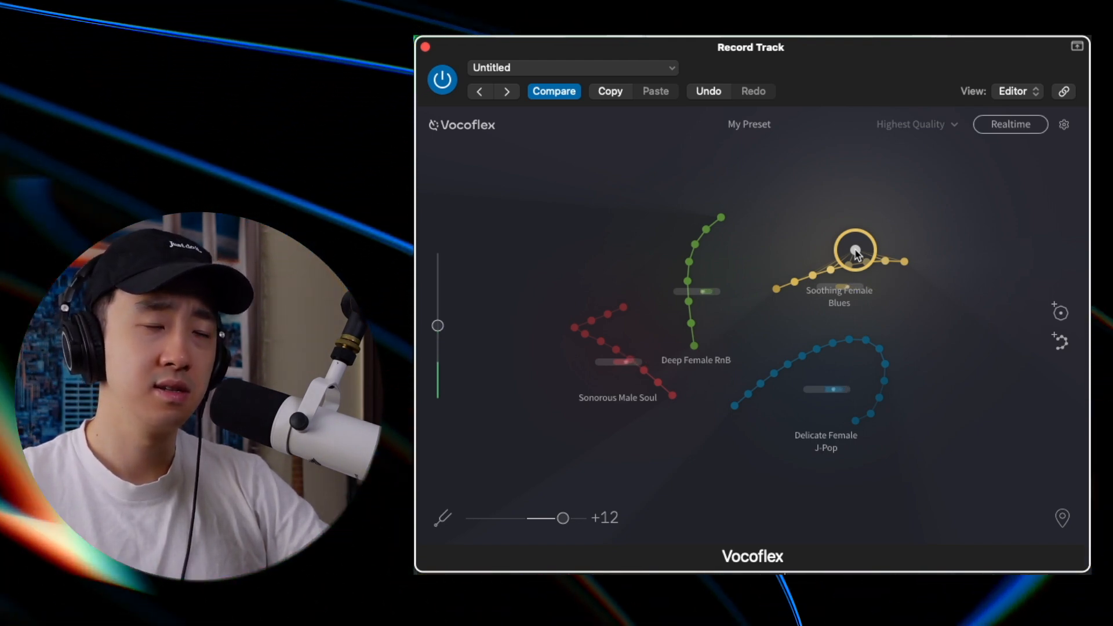
Start a new custom voice, showing the masculine-to-feminine tone pad
left_click(841, 374)
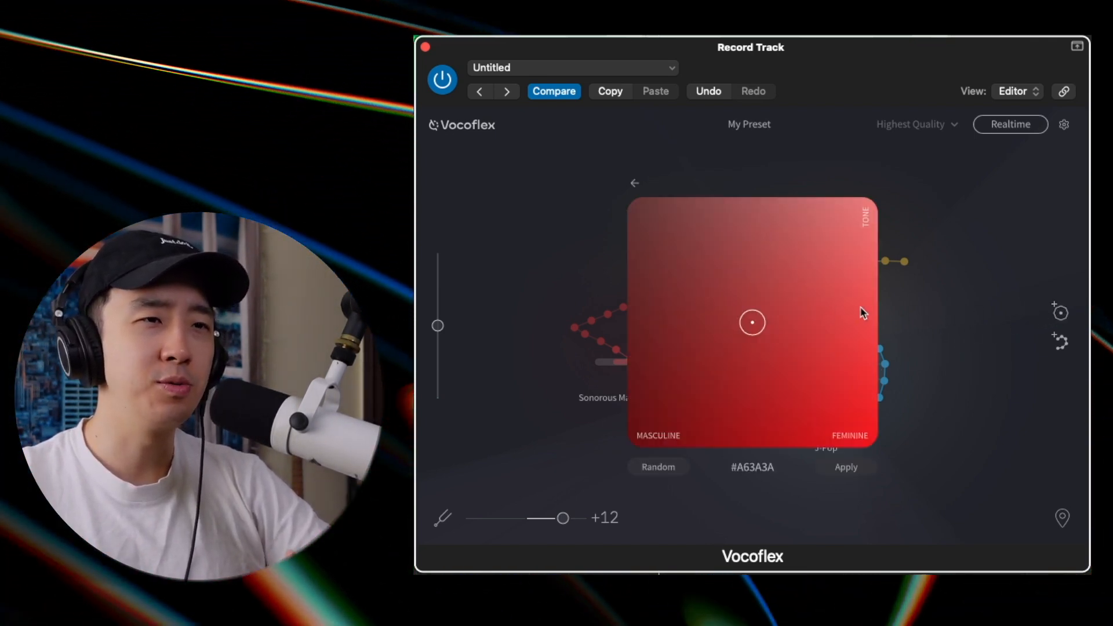
mouse_move(852, 431)
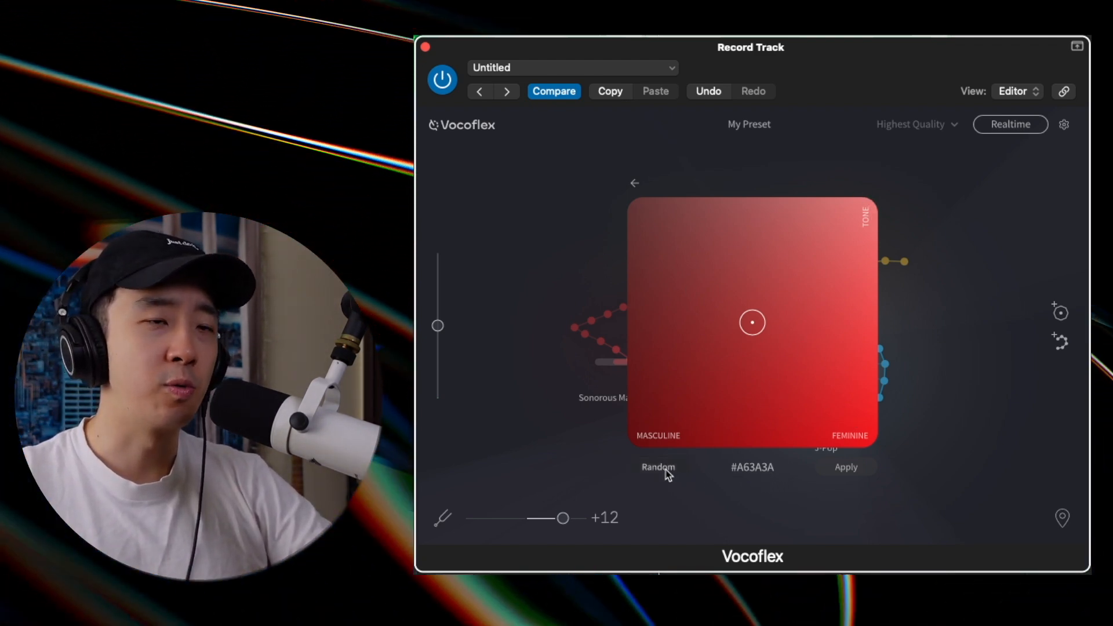
Randomize a tone, push it toward bright feminine, and apply it as custom voice #59C8CA
left_click(656, 467)
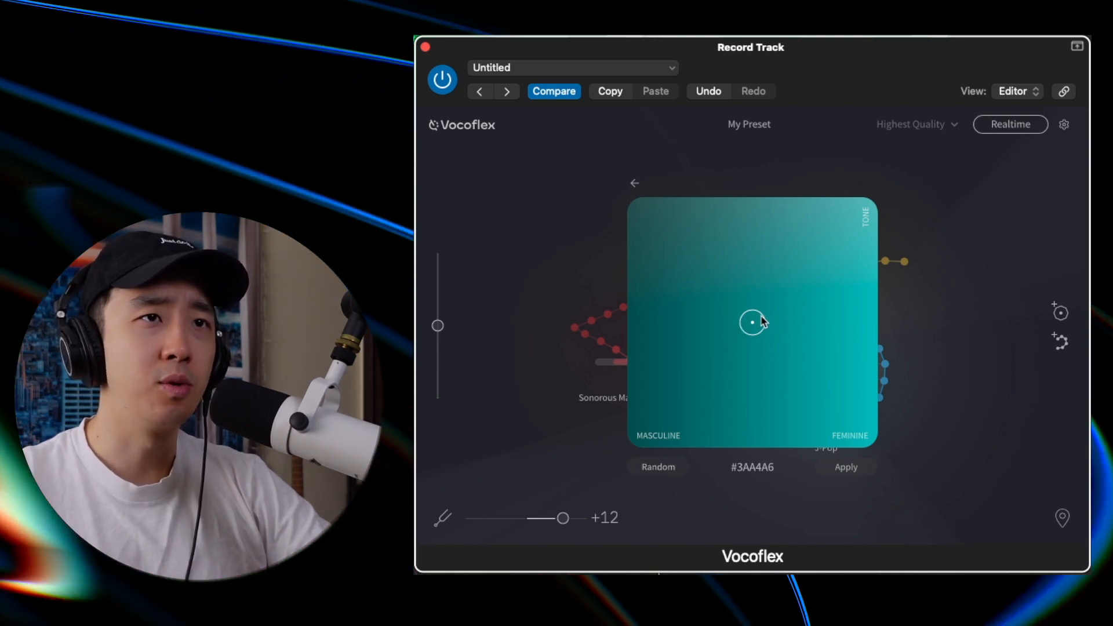
left_click_drag(751, 324, 819, 277)
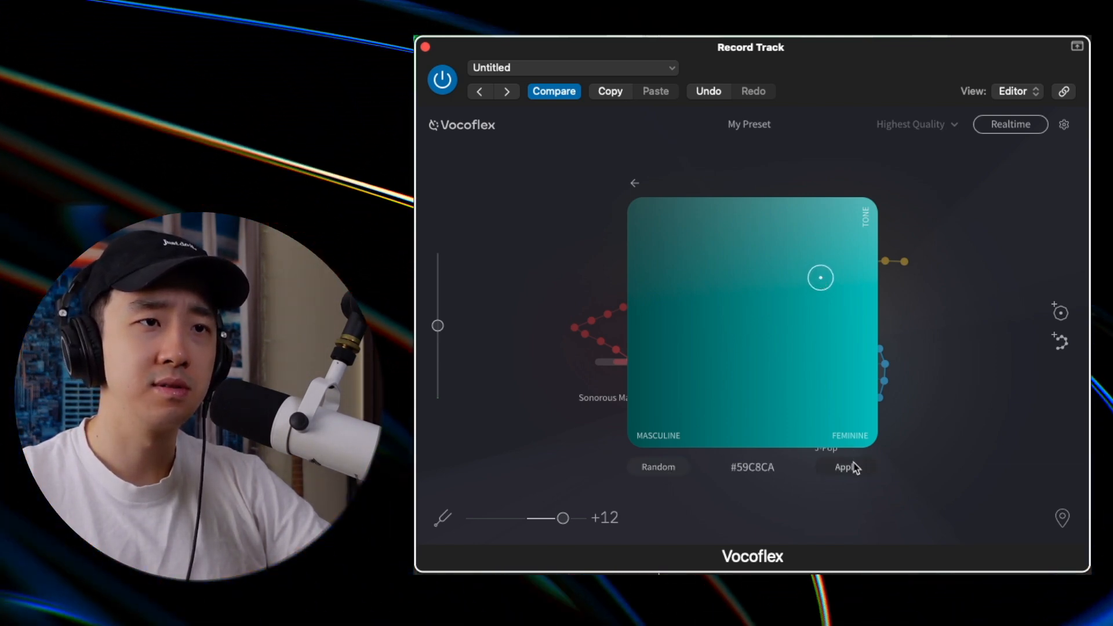
left_click(845, 467)
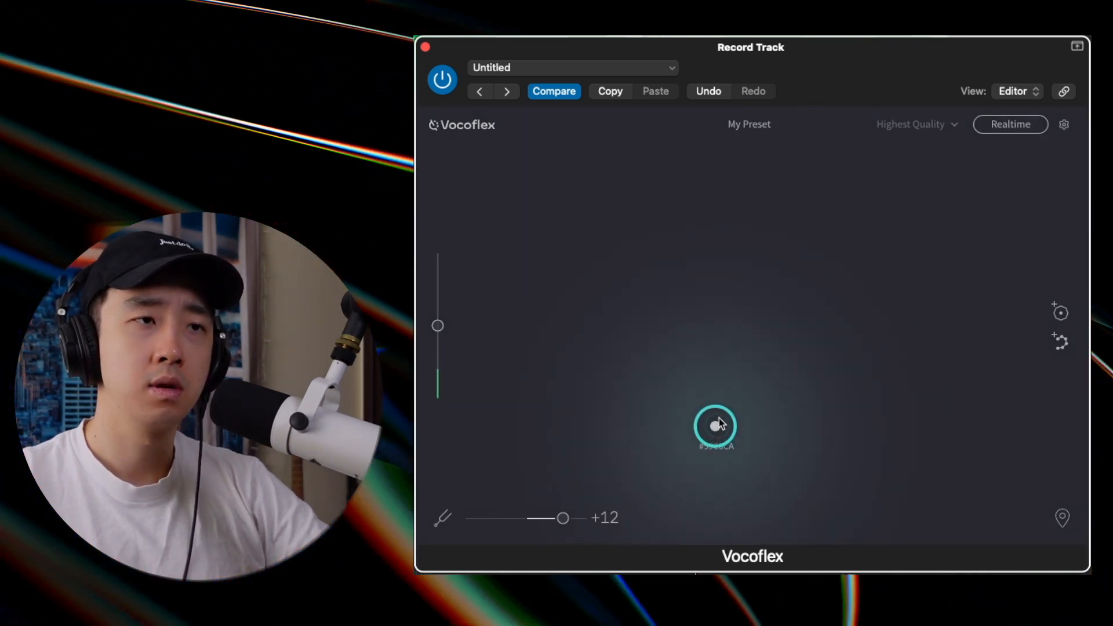
Dismiss the rename prompt and shape the tone for a second custom voice, #C34F2B
left_click(731, 450)
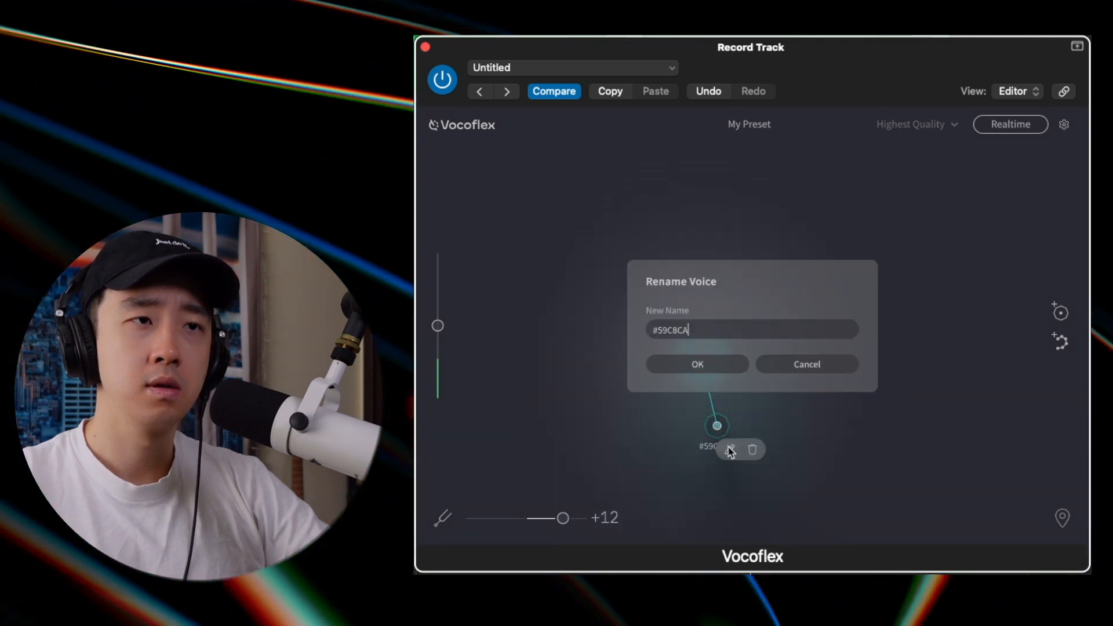
left_click(696, 363)
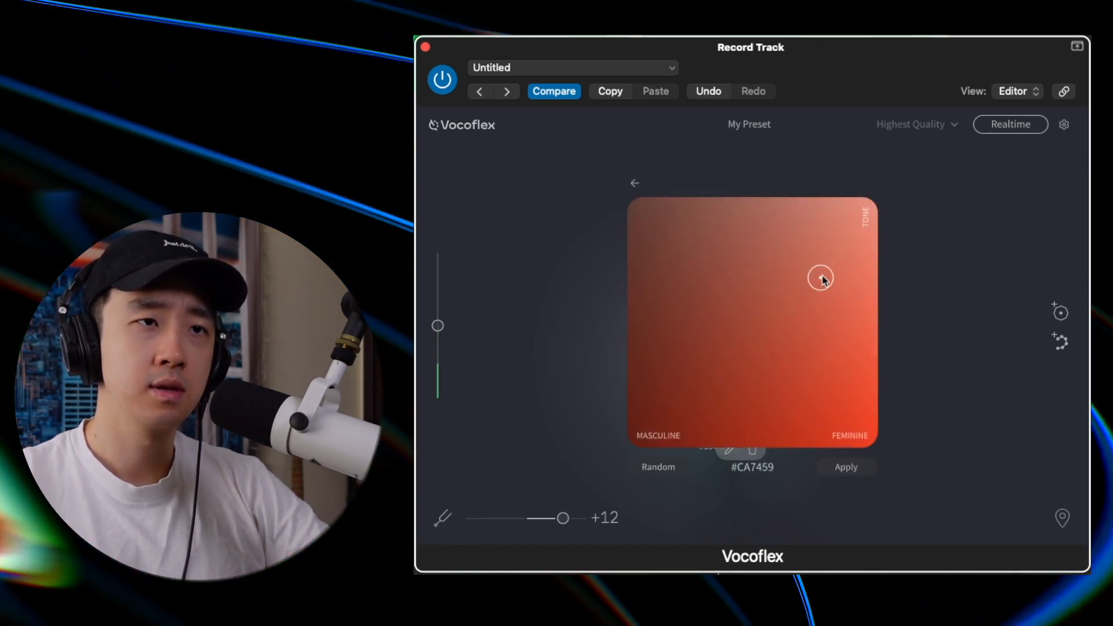
left_click_drag(820, 277, 808, 398)
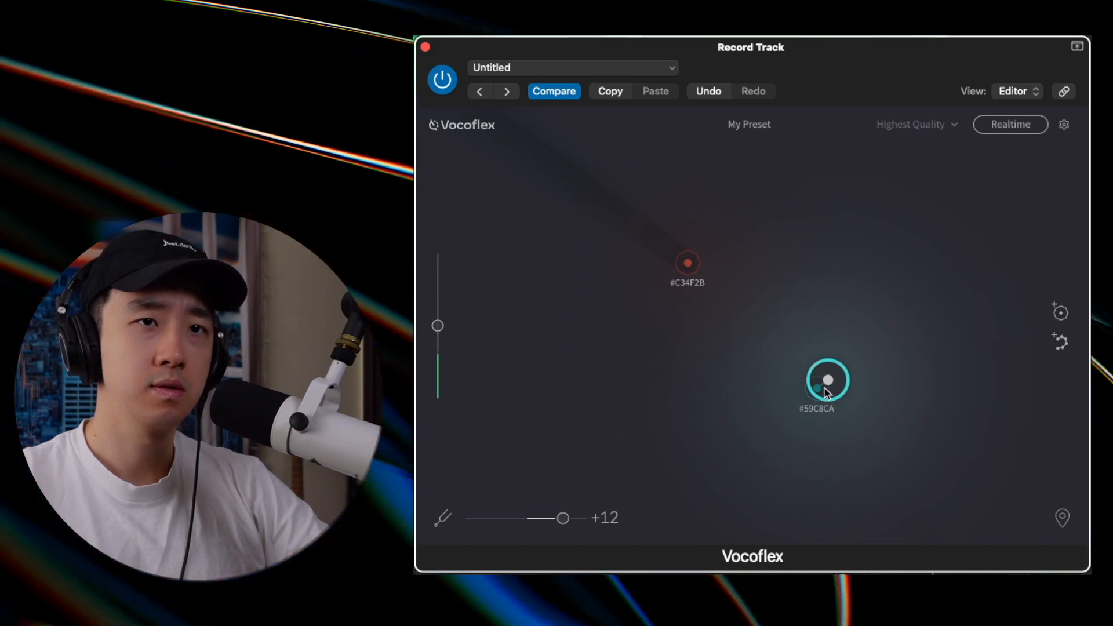
Slide the voice target between the #59C8CA and #C34F2B custom voices
left_click_drag(827, 380, 723, 387)
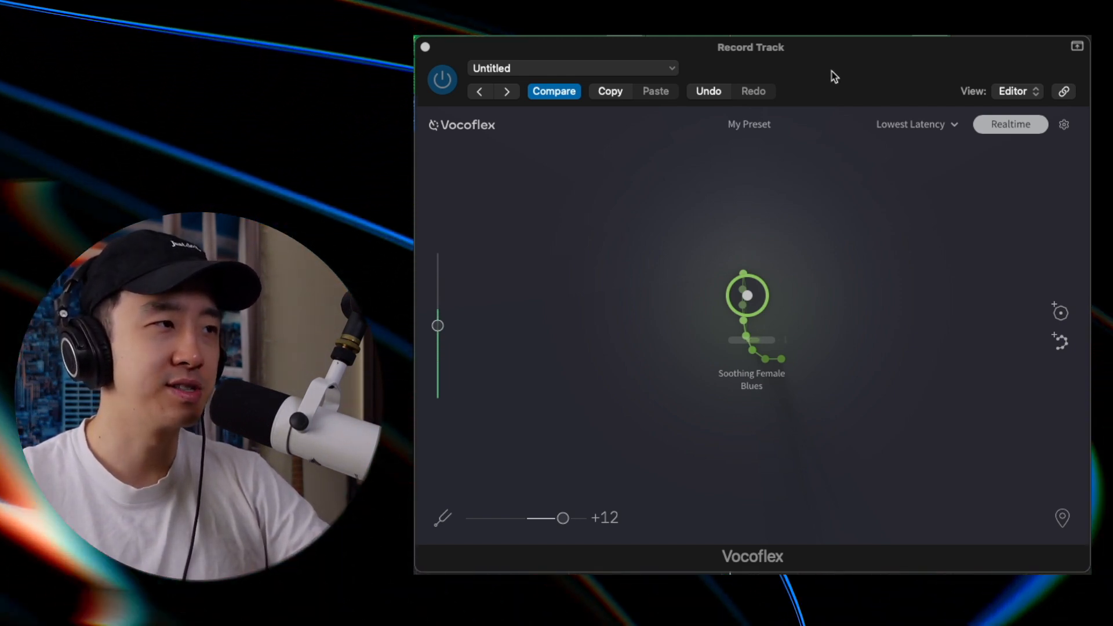
mouse_move(923, 118)
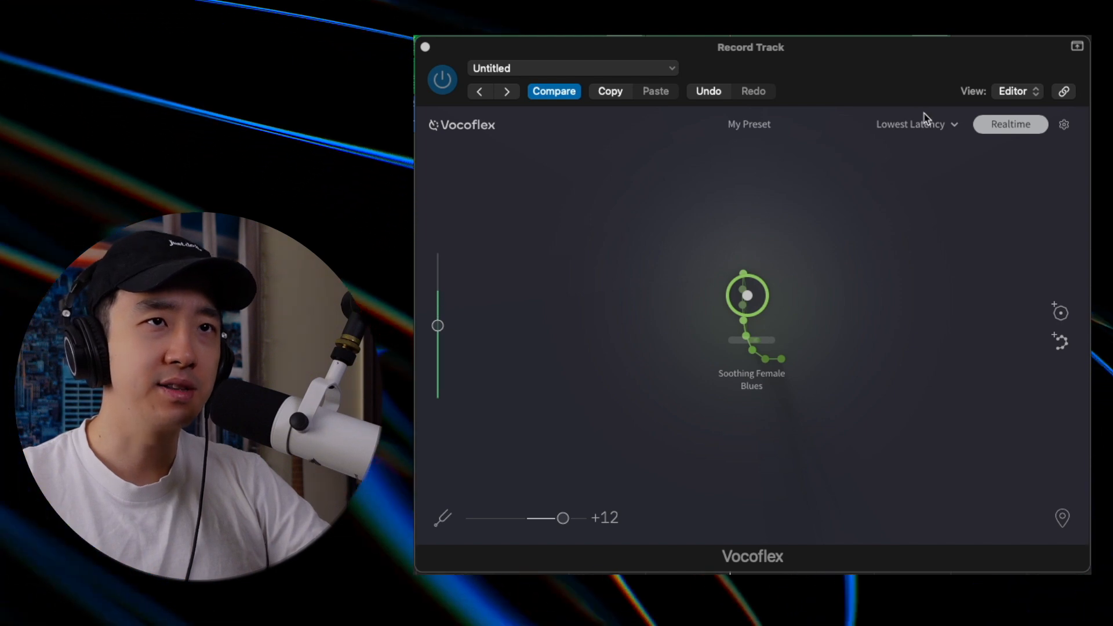
mouse_move(916, 124)
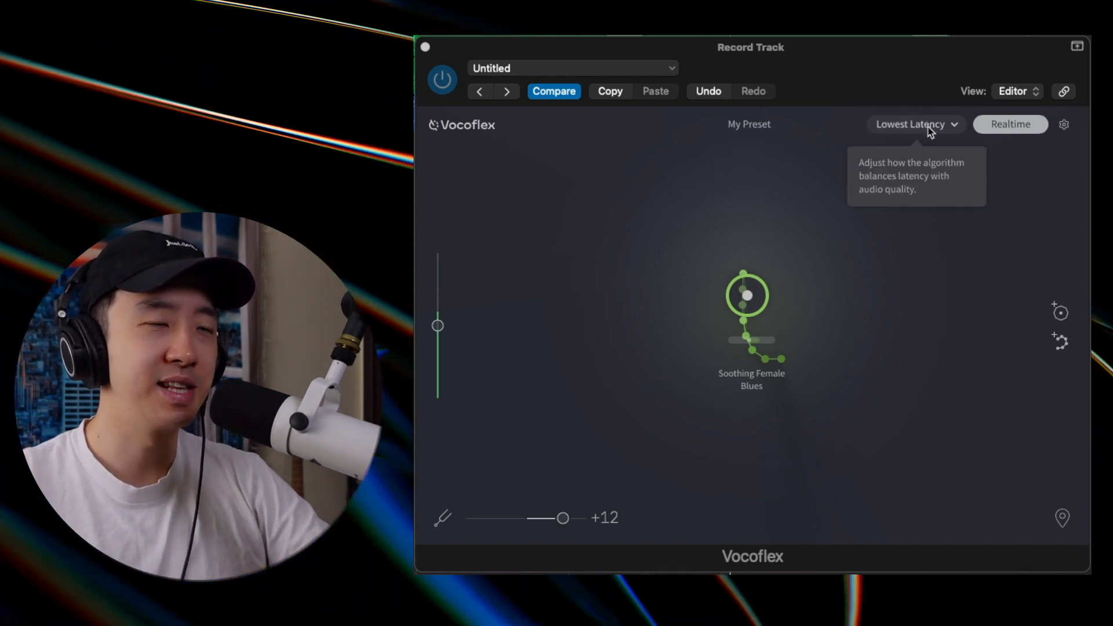
mouse_move(911, 149)
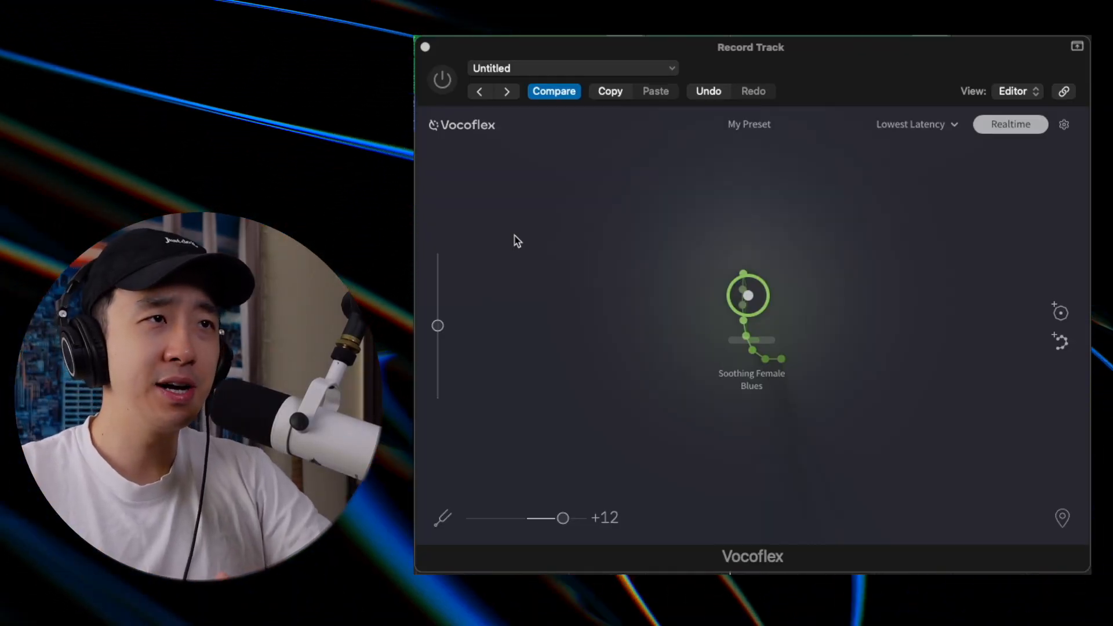
mouse_move(532, 284)
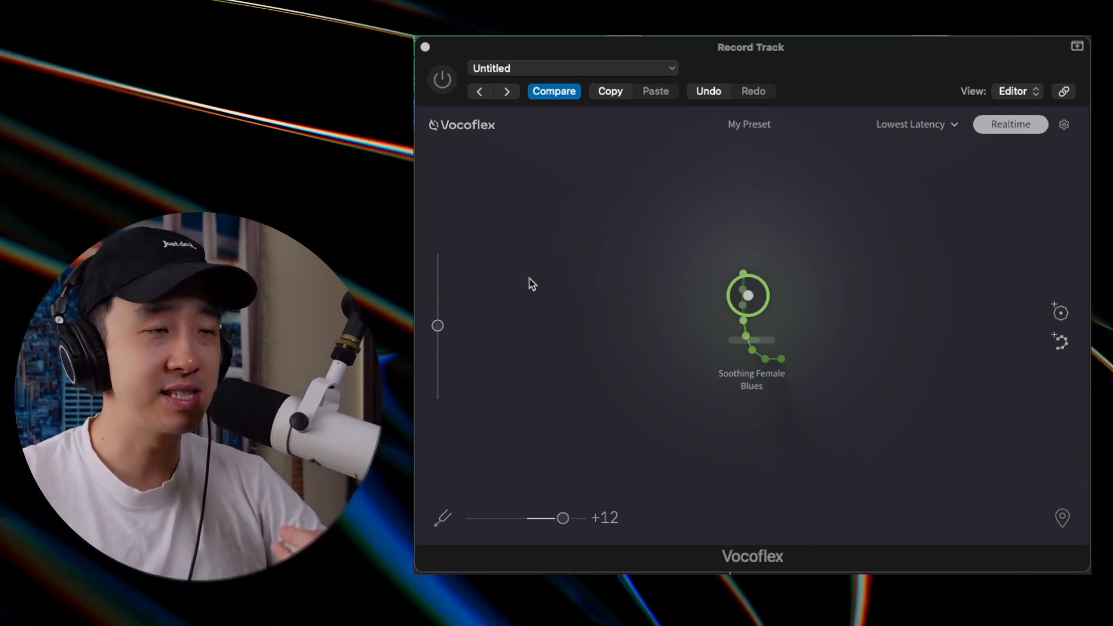